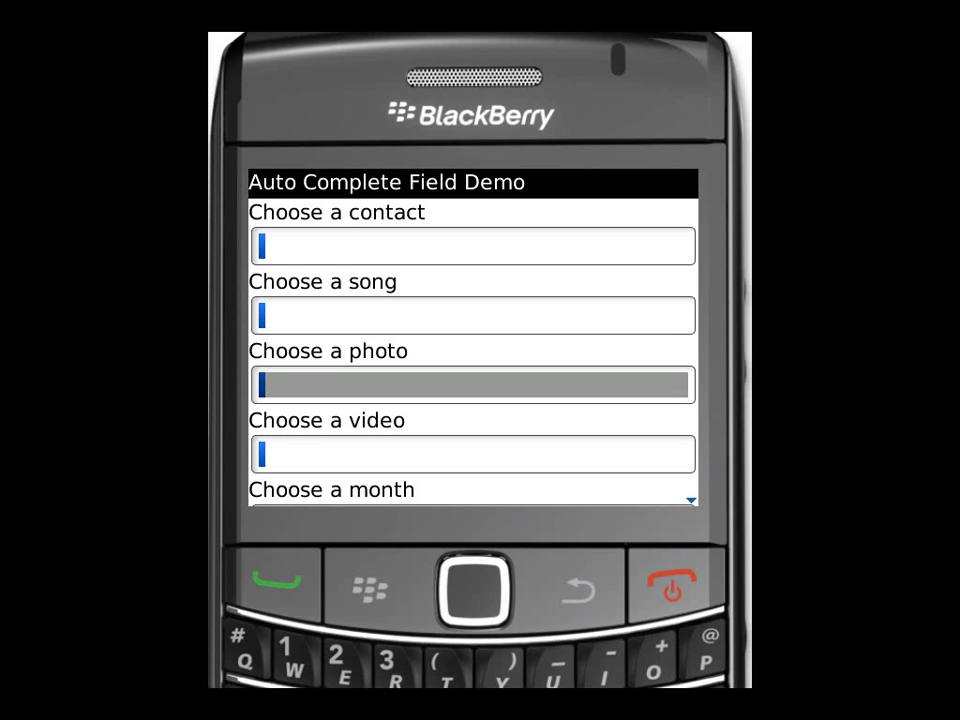
Step: Fill the photo field with the BrownShirt suggestion and the month field with January
{"action": "type", "text": "b"}
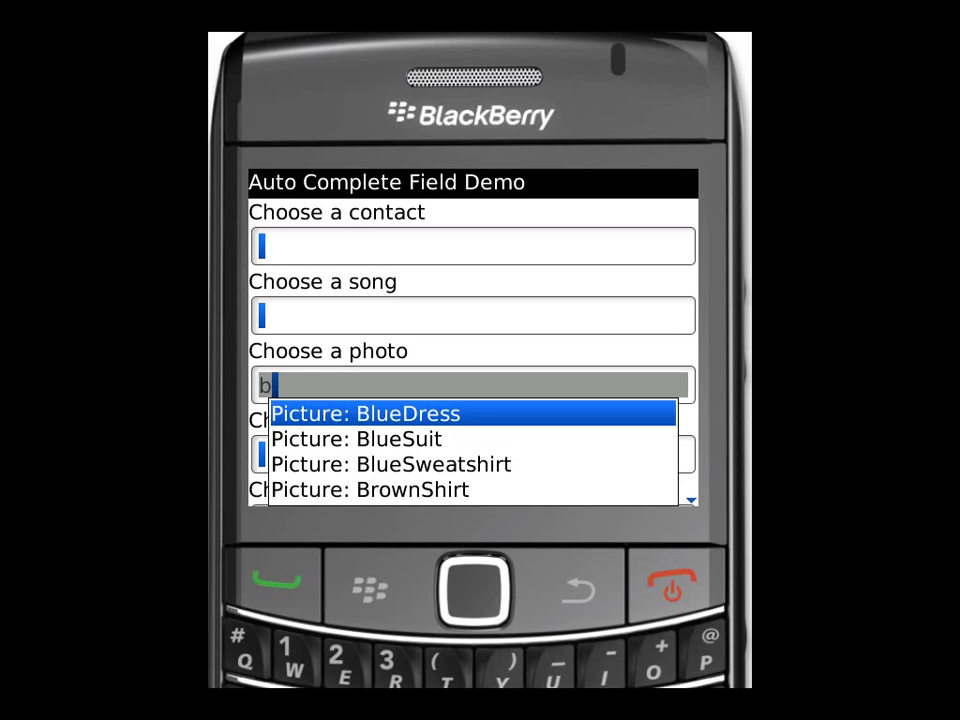
{"action": "key", "text": "Down"}
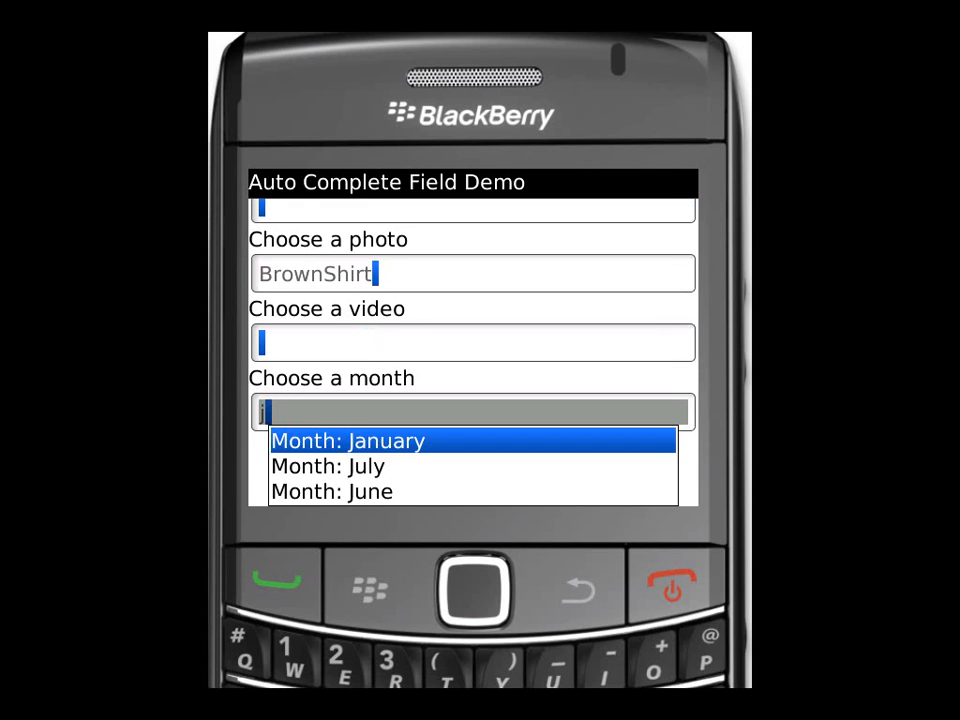
{"action": "type", "text": "a"}
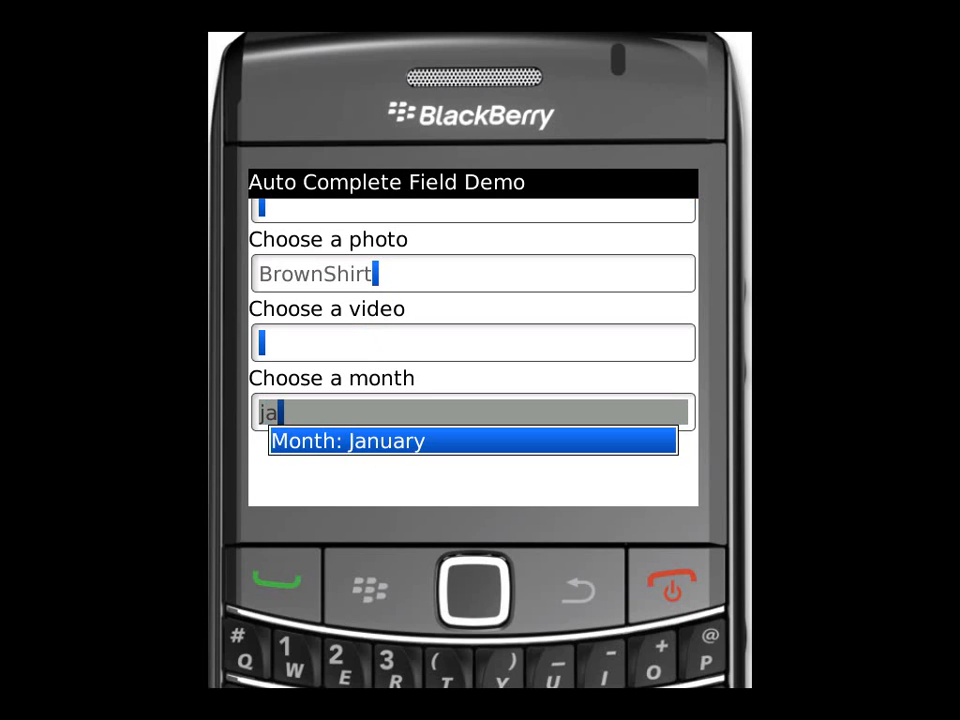
{"action": "left_click", "coordinate": [472, 441]}
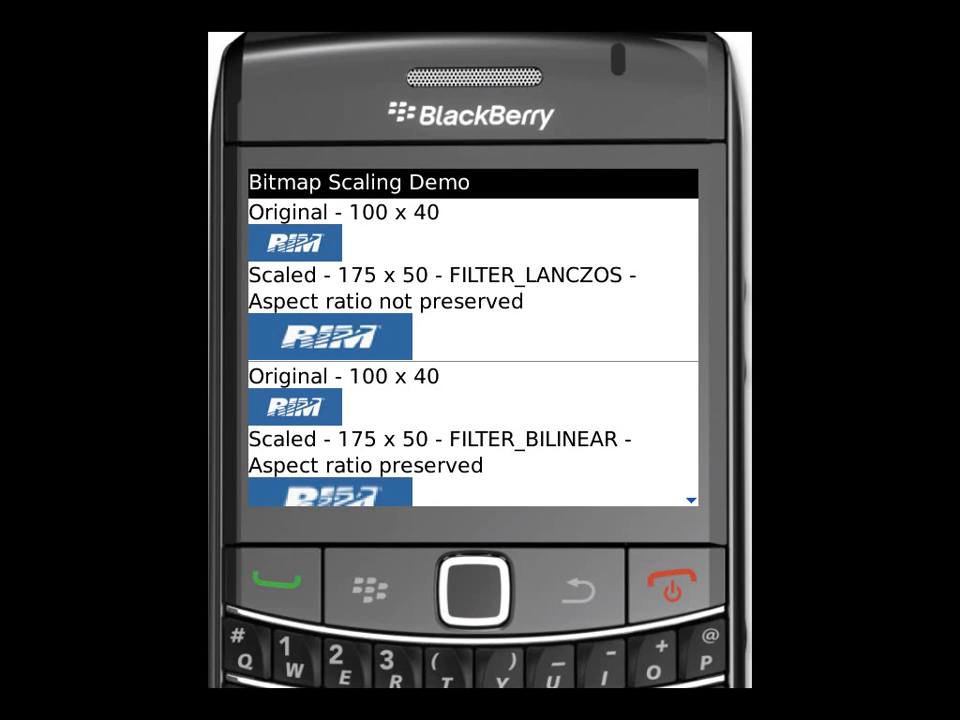
{"action": "mouse_move", "coordinate": [357, 527]}
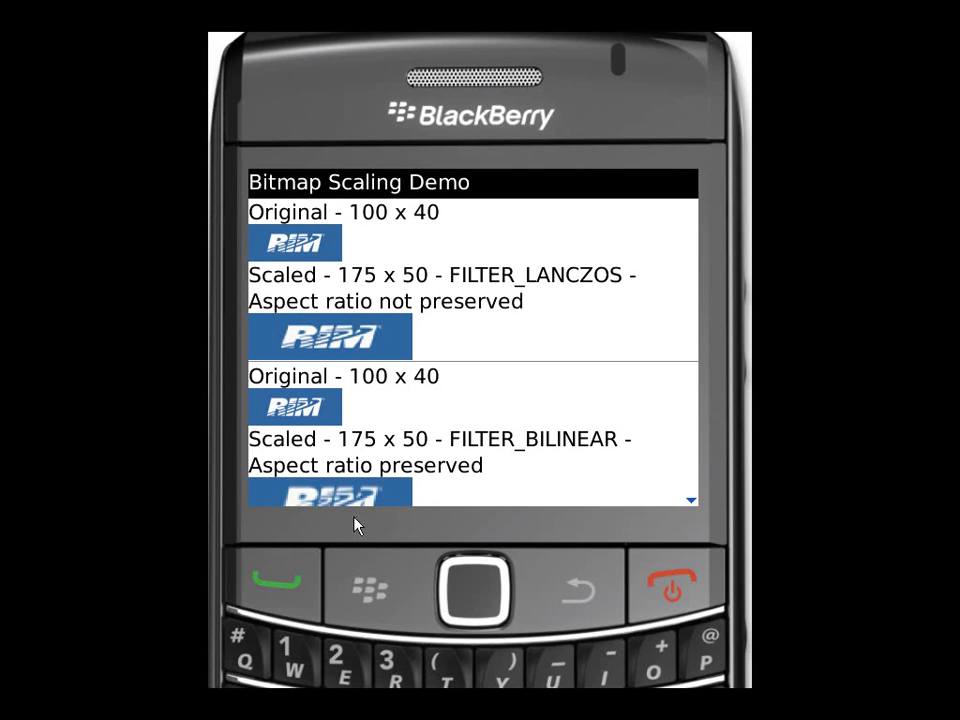
{"action": "mouse_move", "coordinate": [468, 338]}
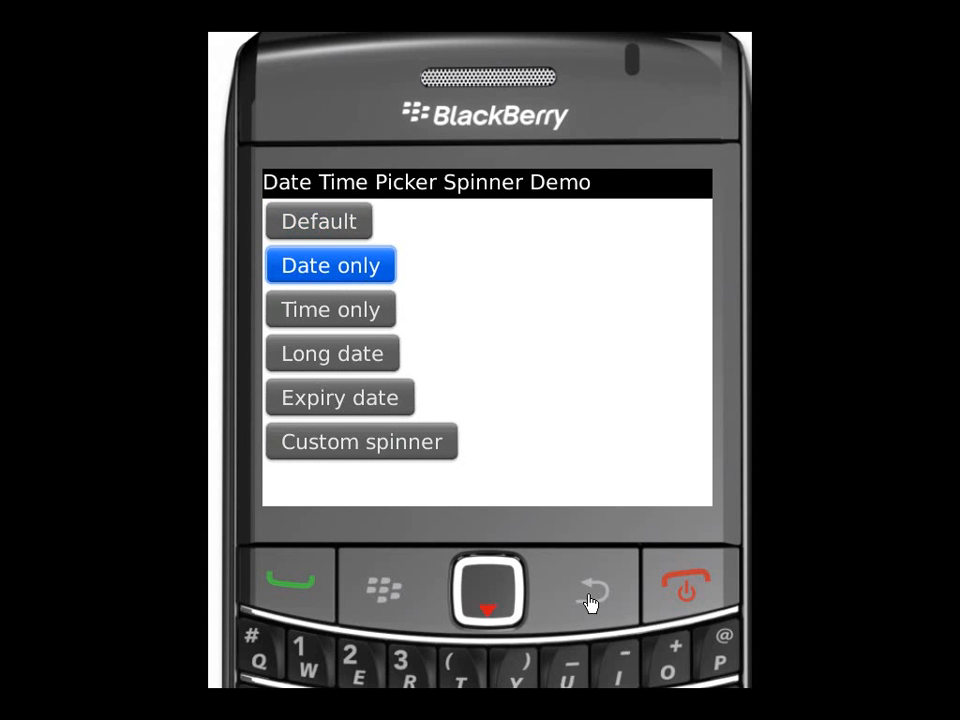
Step: Set 12:35:57 AM in the time-only picker, then confirm a date in the long-date spinner
{"action": "left_click", "coordinate": [330, 309]}
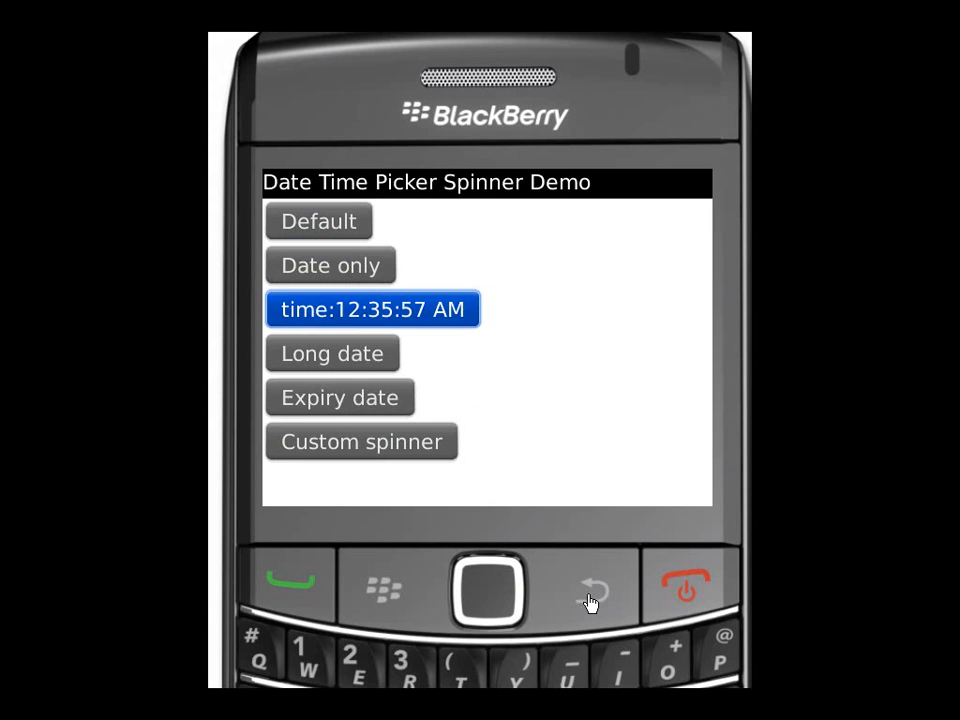
{"action": "left_click", "coordinate": [372, 308]}
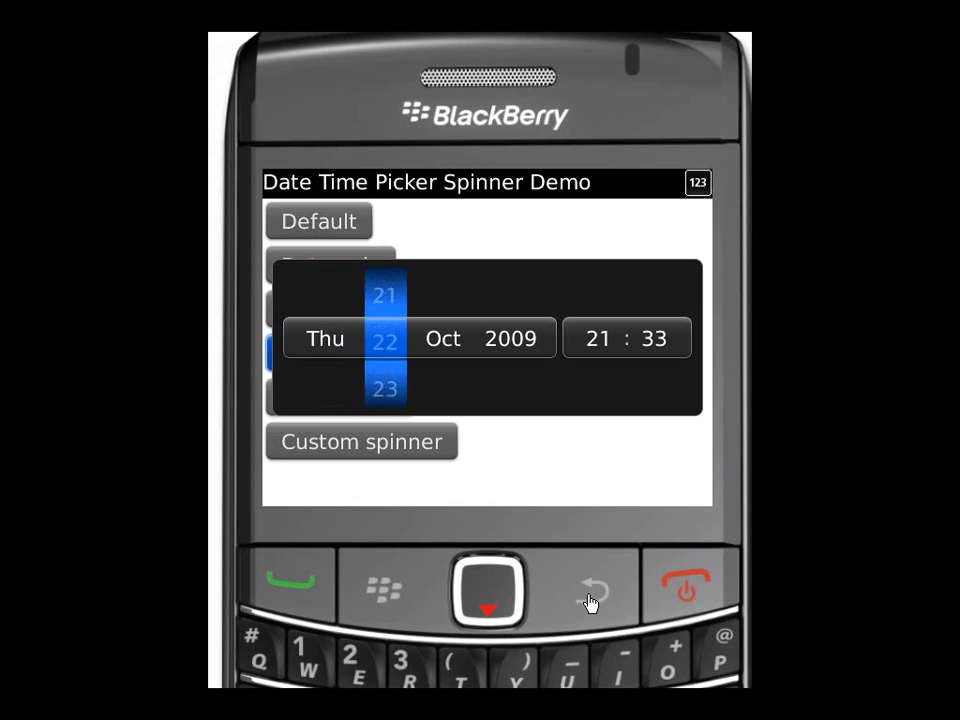
{"action": "left_click", "coordinate": [340, 397]}
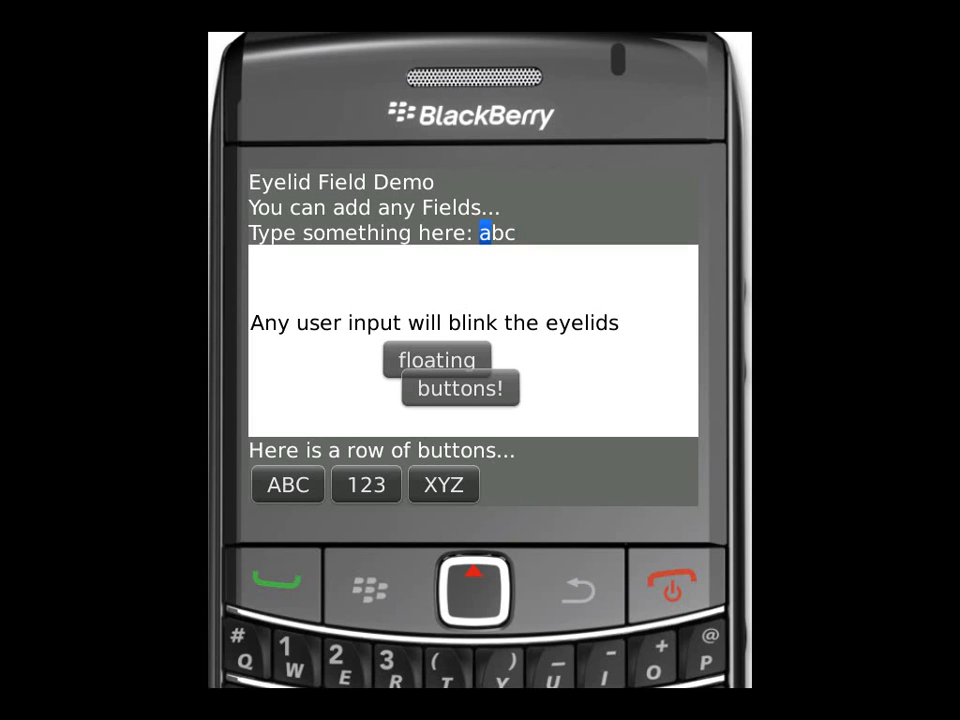
Step: Enter 'test' so the field reads 'test abc' via ABC, then trigger and dismiss the XYZ alert
{"action": "type", "text": "test"}
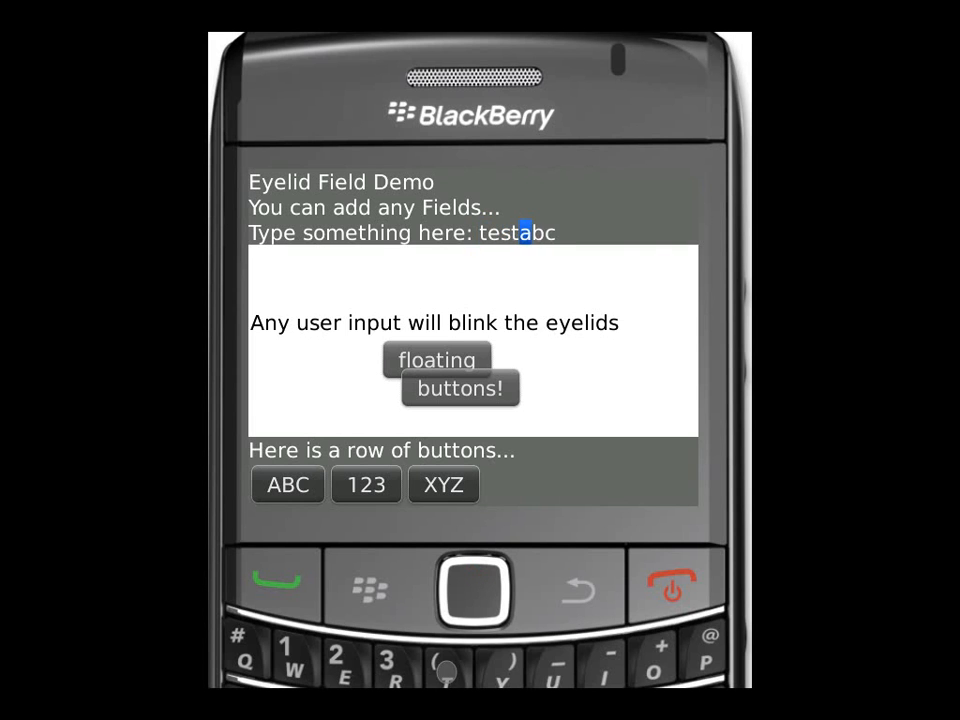
{"action": "left_click", "coordinate": [460, 388]}
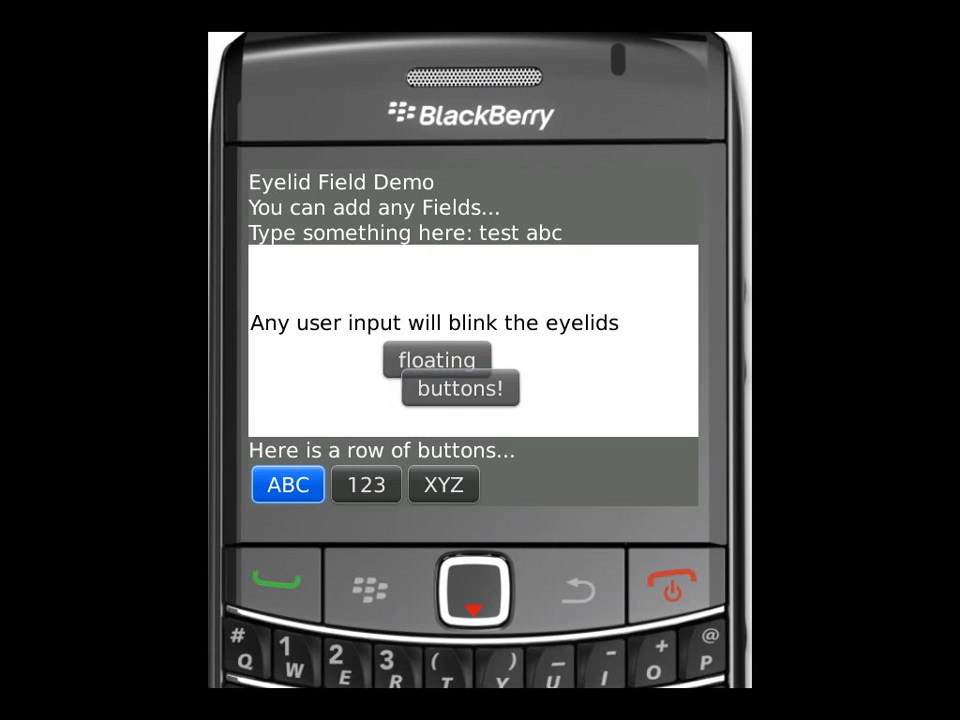
{"action": "left_click", "coordinate": [443, 484]}
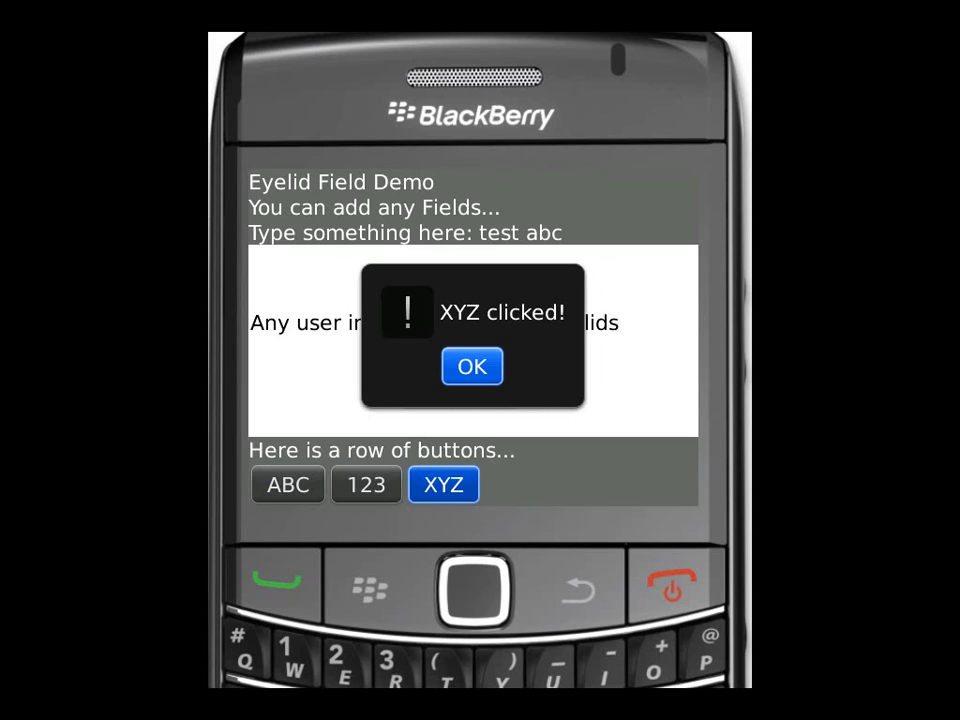
{"action": "left_click", "coordinate": [471, 366]}
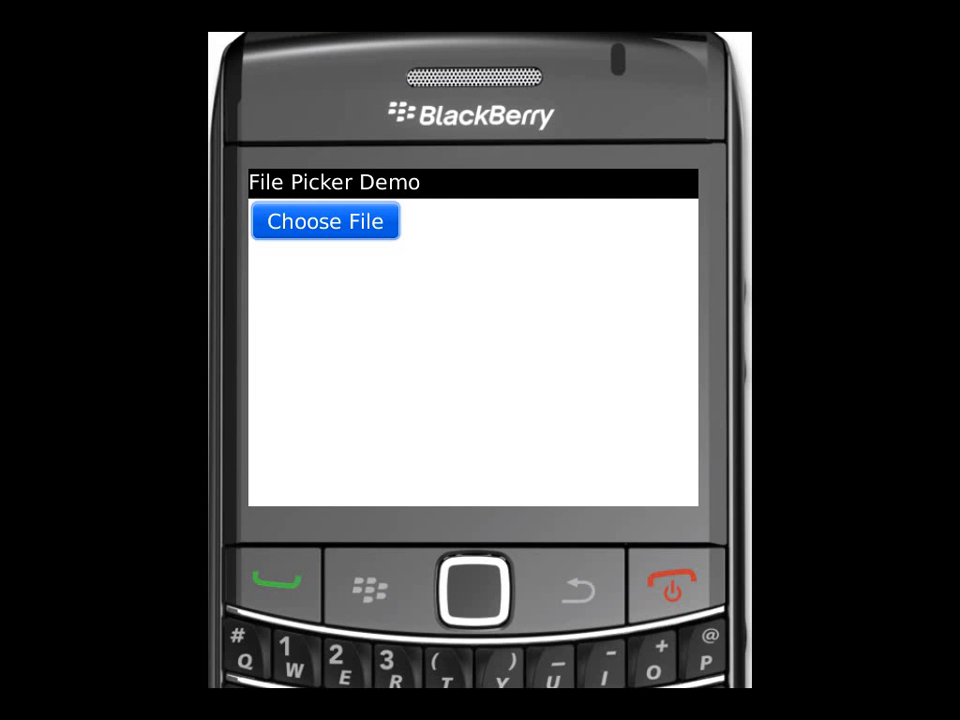
Step: Choose the LetsGo.gif picture from the samples folder in the file picker
{"action": "left_click", "coordinate": [324, 220]}
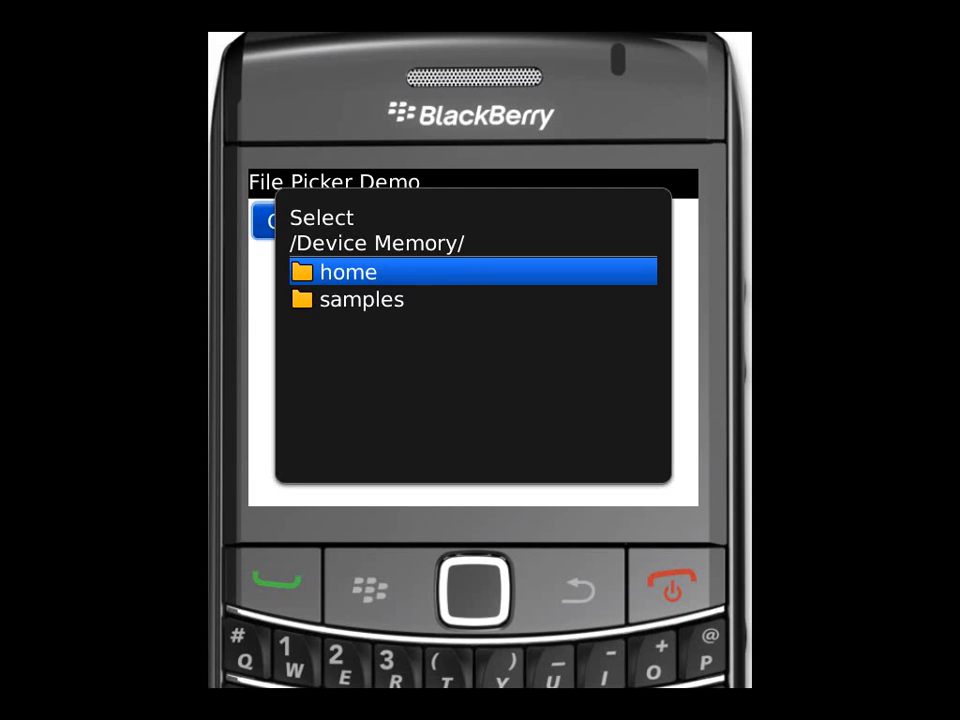
{"action": "left_click", "coordinate": [362, 299]}
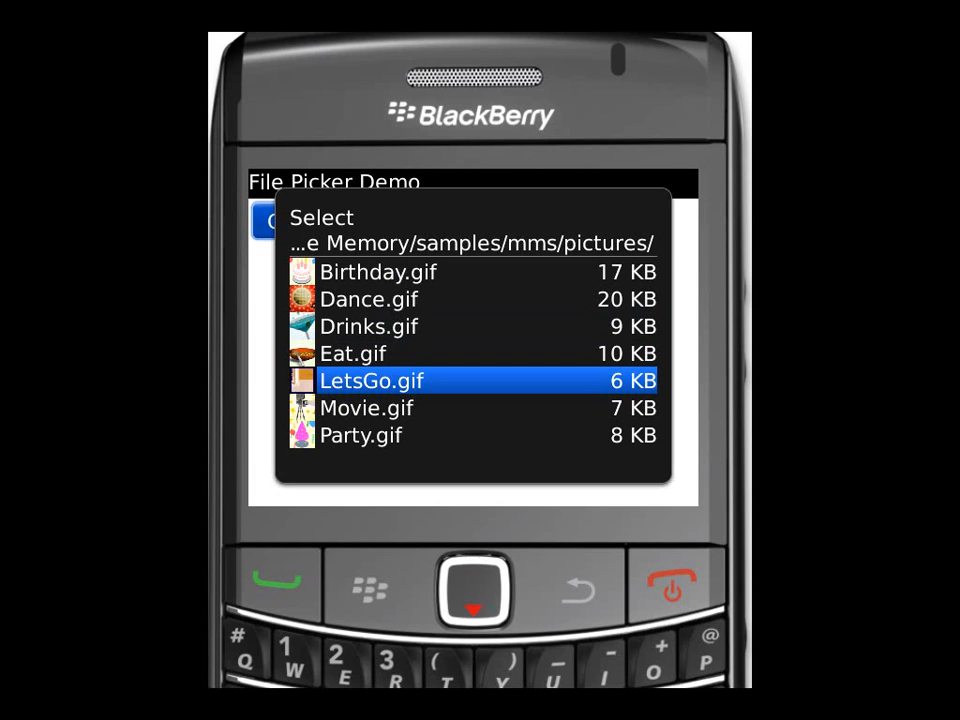
{"action": "left_click", "coordinate": [371, 381]}
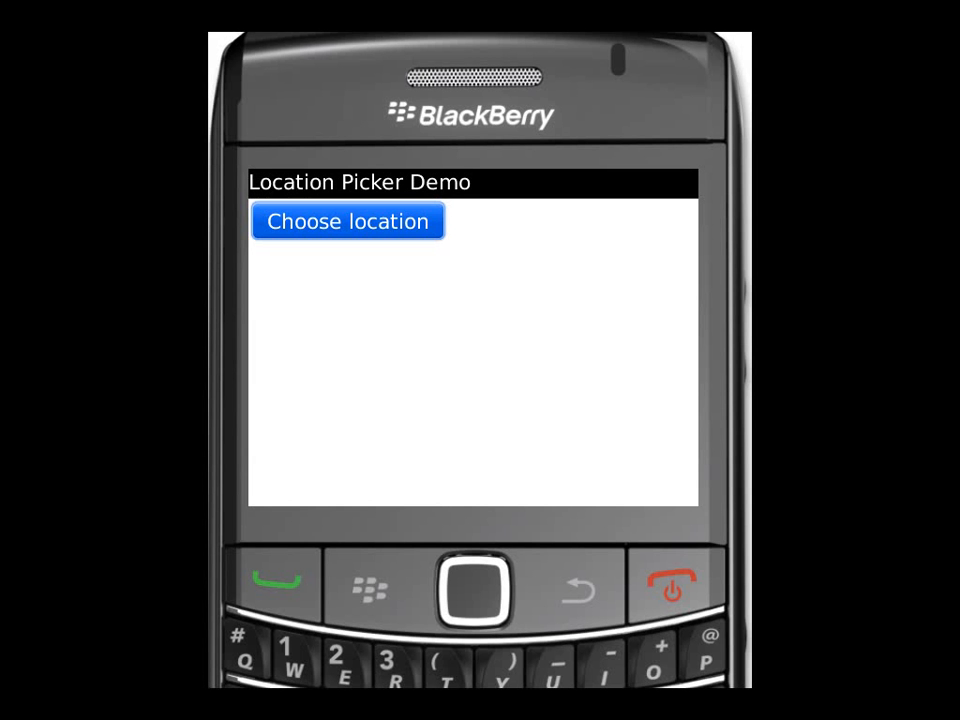
Step: Choose the location by finding it on a map near Canbar St, then close the map from its menu
{"action": "left_click", "coordinate": [348, 221]}
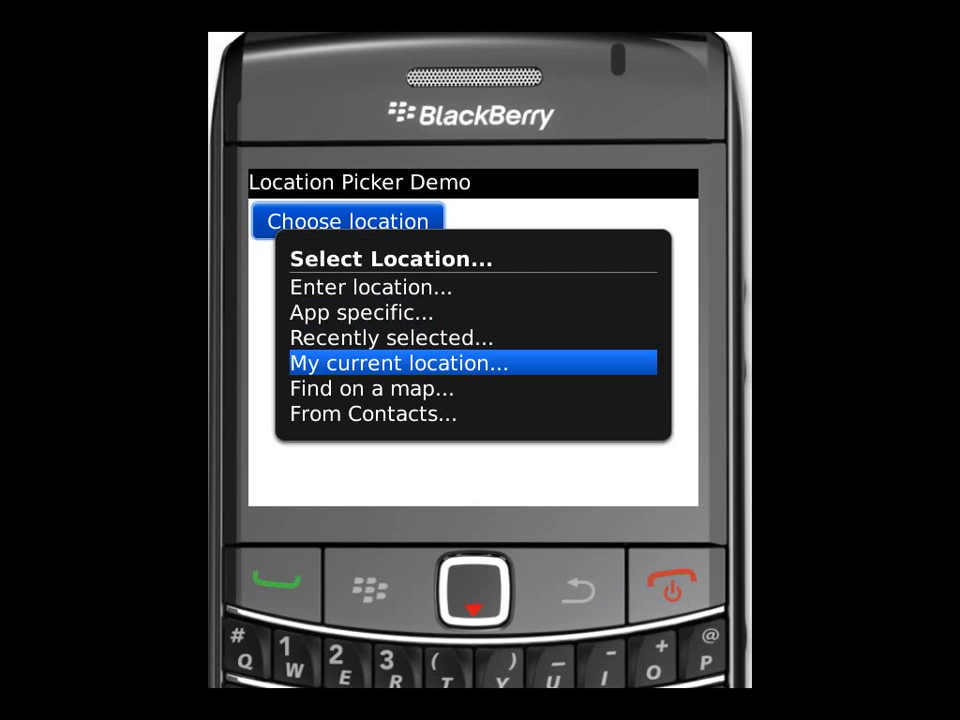
{"action": "left_click", "coordinate": [399, 363]}
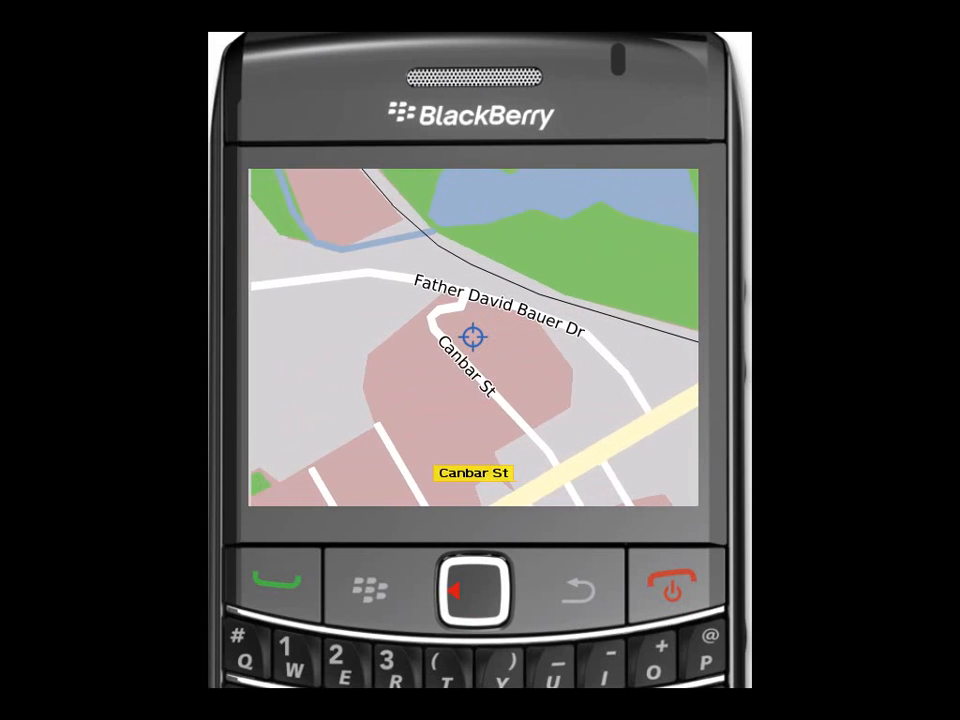
{"action": "left_click", "coordinate": [369, 585]}
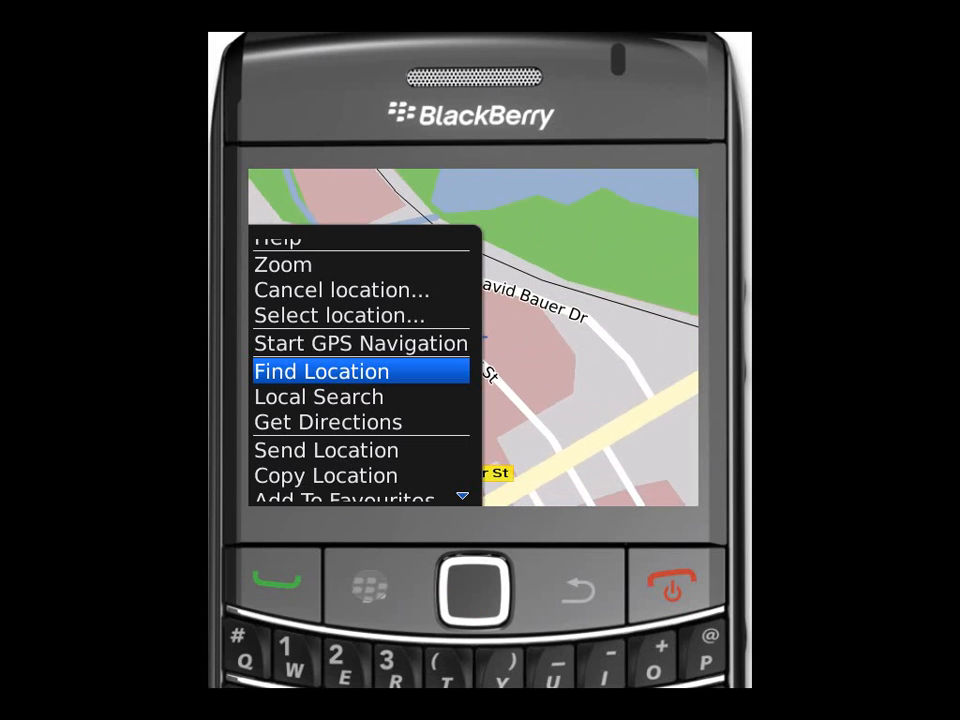
{"action": "key", "text": "Up"}
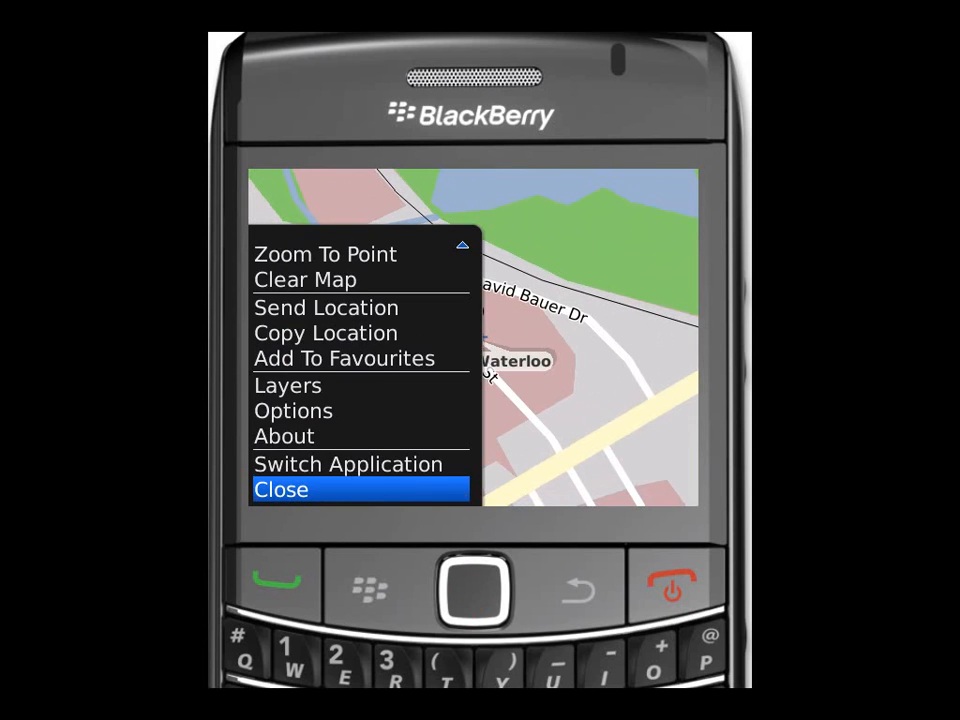
{"action": "left_click", "coordinate": [281, 489]}
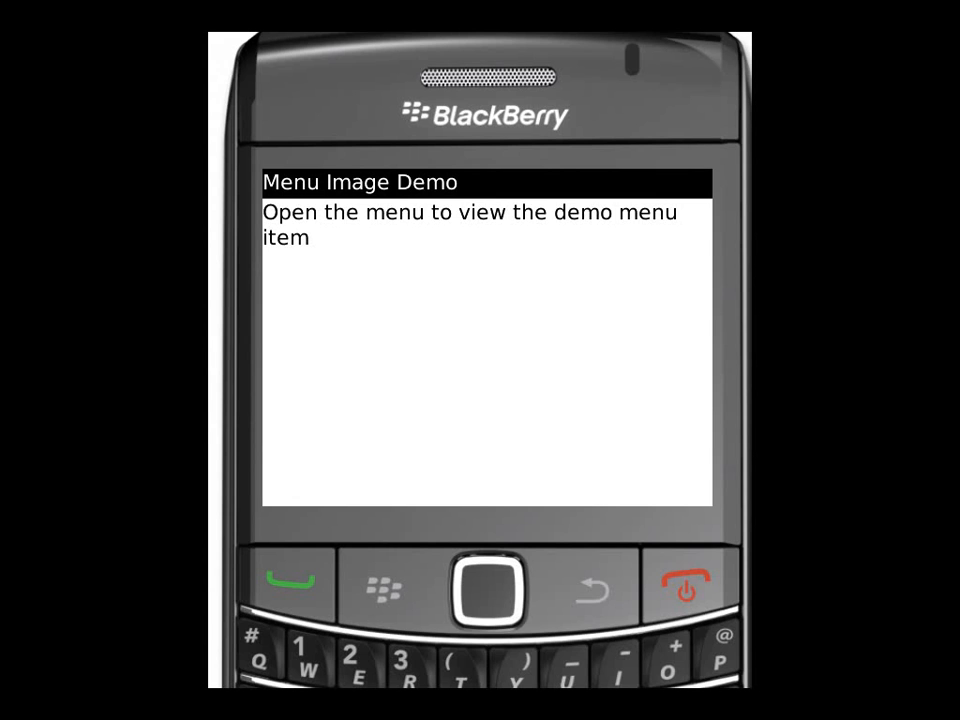
Step: Run the icon-bearing Demo menu item from the Menu Image demo's menu
{"action": "left_click", "coordinate": [383, 588]}
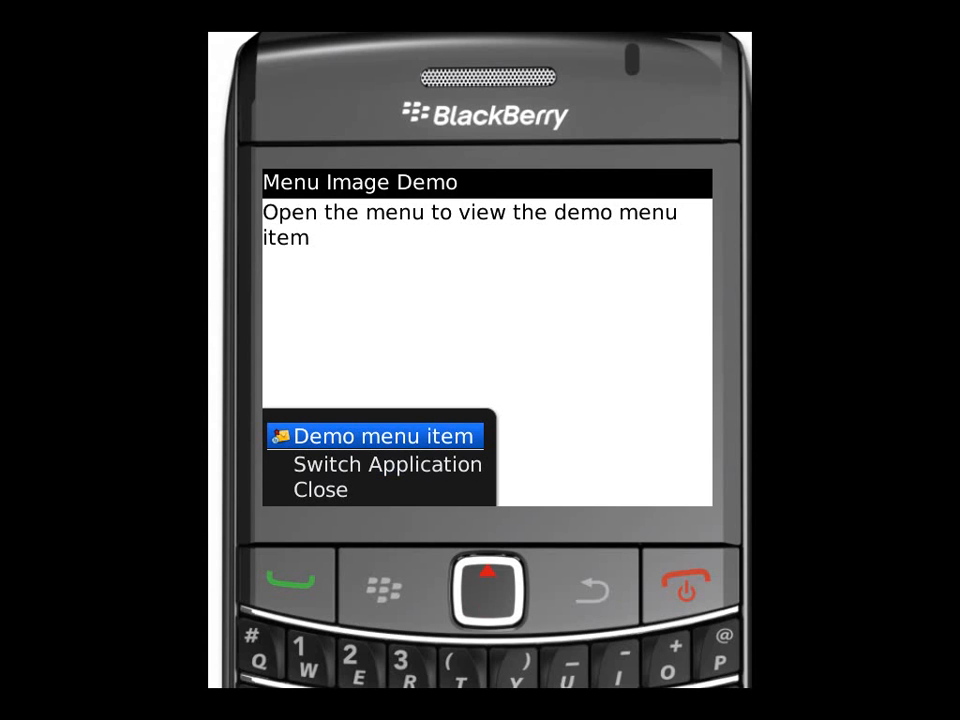
{"action": "left_click", "coordinate": [383, 436]}
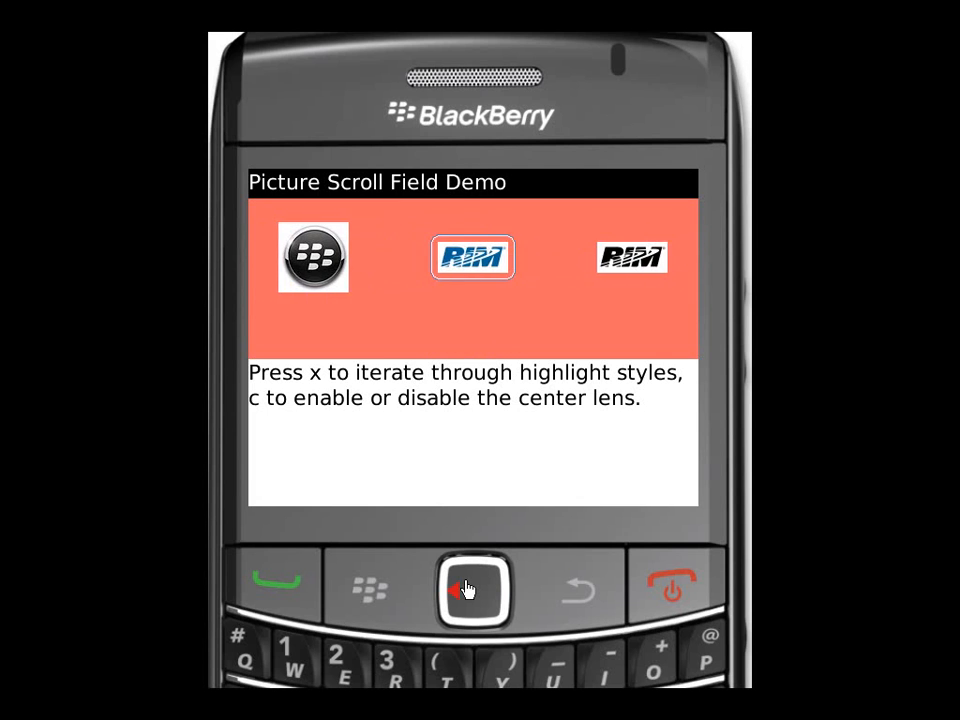
Step: Move to another logo picture in the Picture Scroll Field strip
{"action": "left_click", "coordinate": [478, 589]}
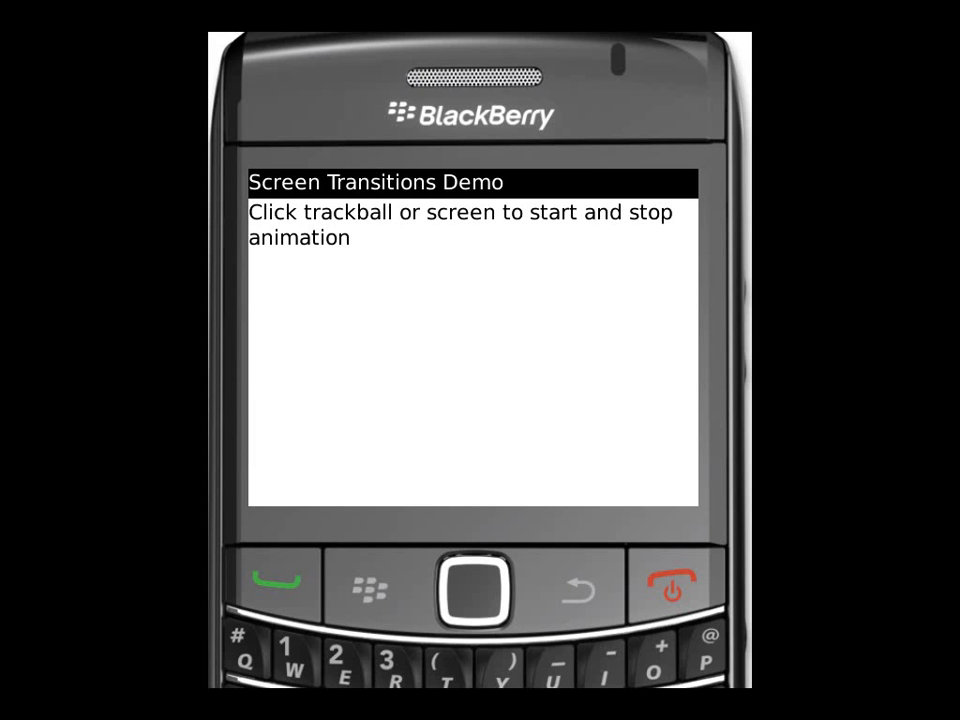
{"action": "mouse_move", "coordinate": [487, 607]}
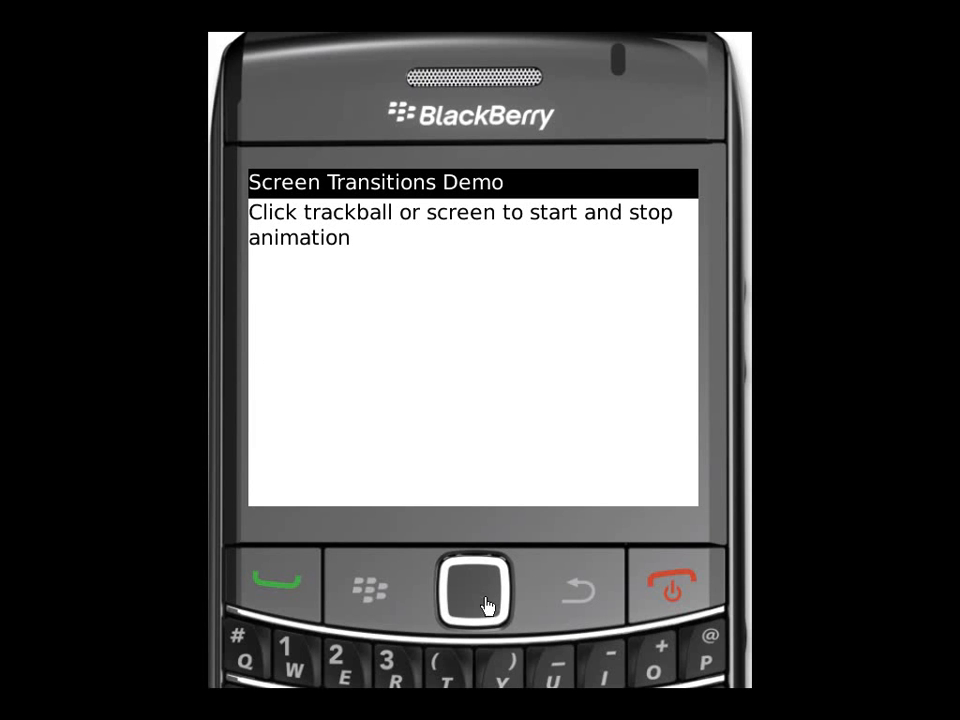
Step: Start the transition animation so the landscape fades in, then stop it
{"action": "left_click", "coordinate": [477, 588]}
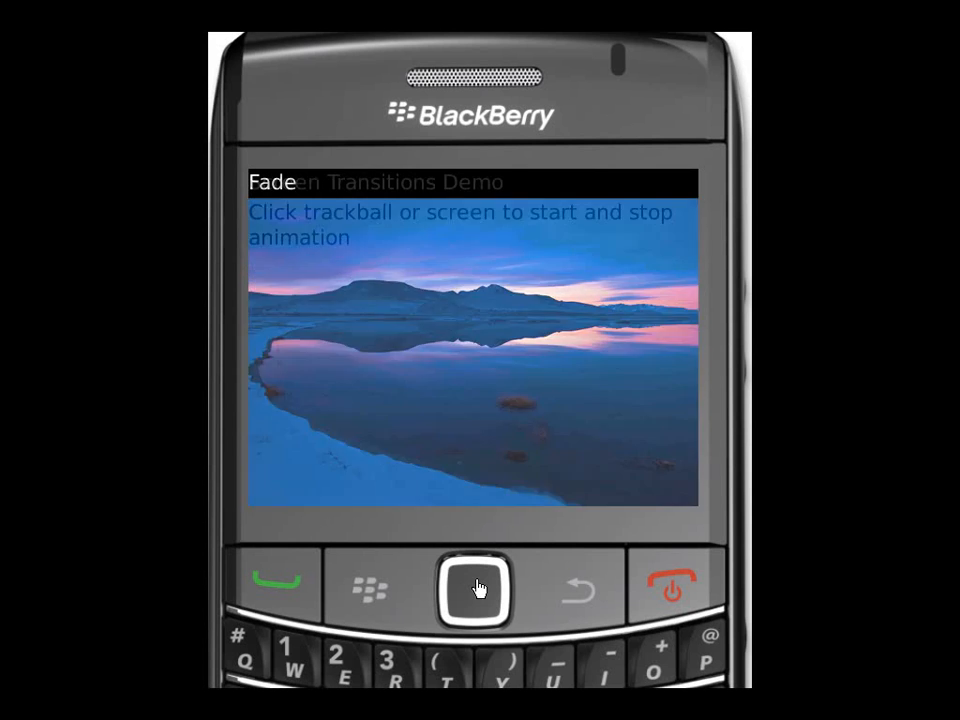
{"action": "left_click", "coordinate": [480, 588]}
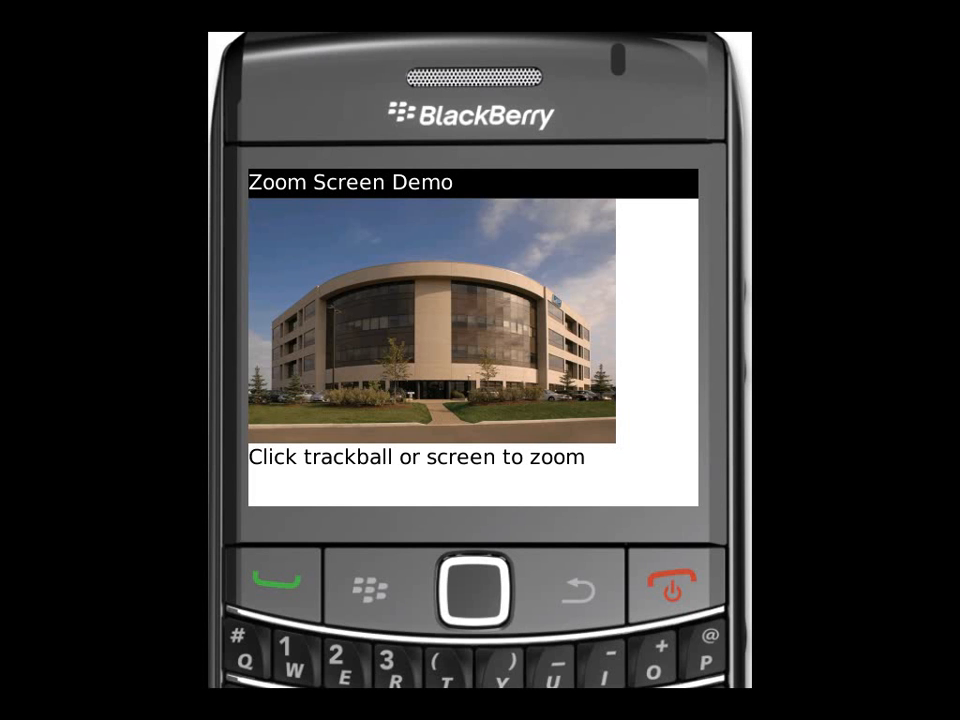
Step: Zoom twice into the building photo and pan the view toward the roofline
{"action": "left_click", "coordinate": [471, 588]}
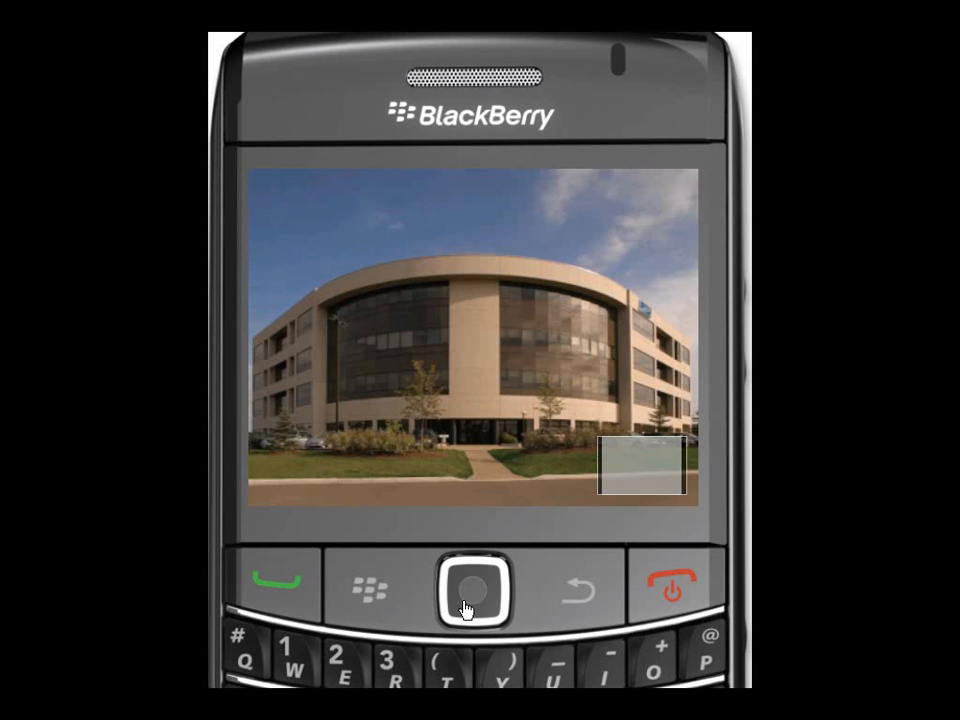
{"action": "left_click", "coordinate": [473, 588]}
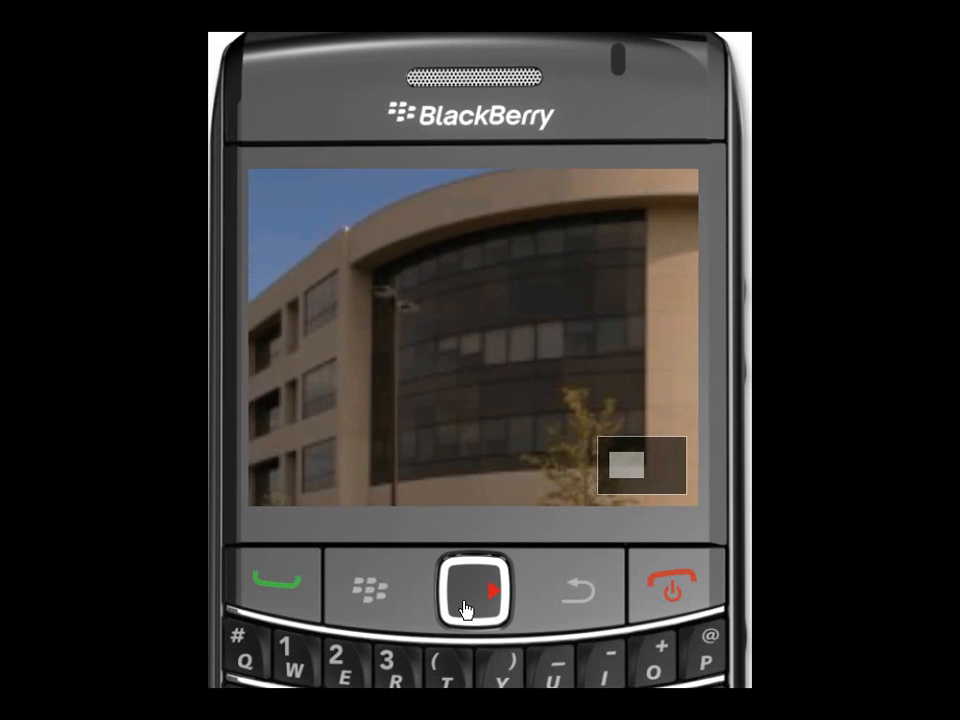
{"action": "left_click", "coordinate": [480, 590]}
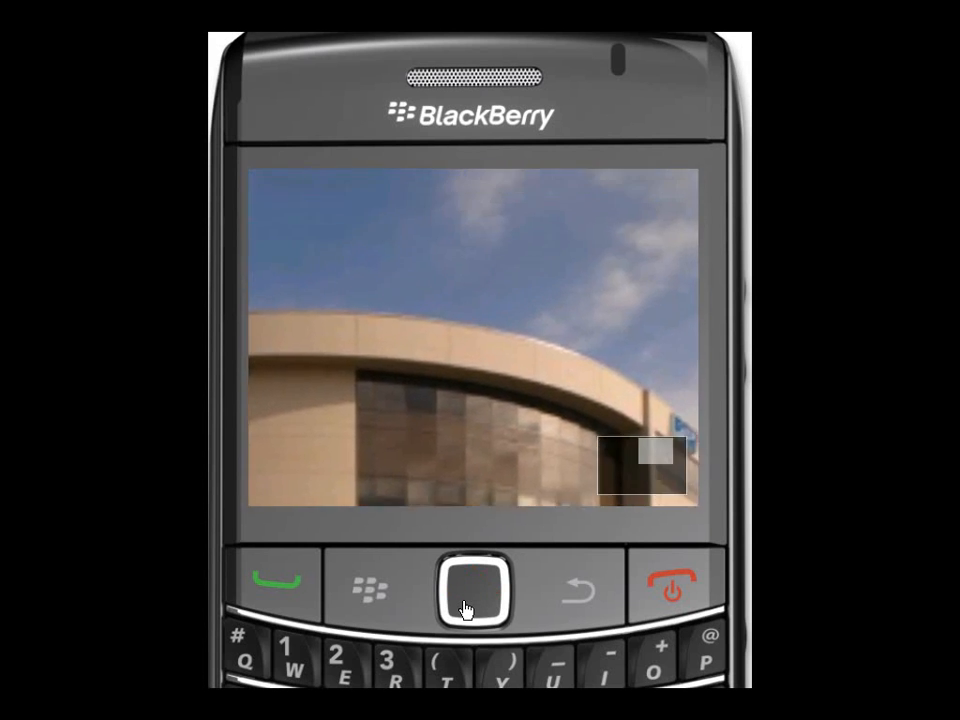